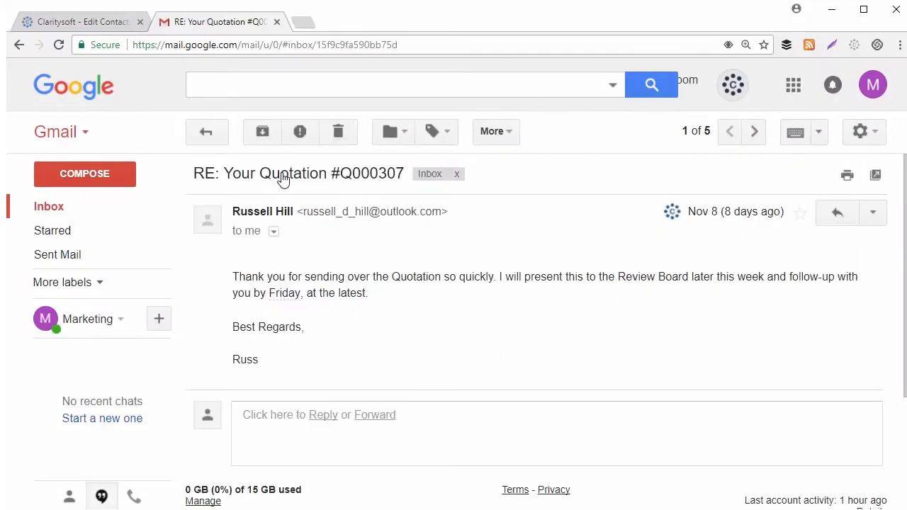
pyautogui.moveTo(635, 231)
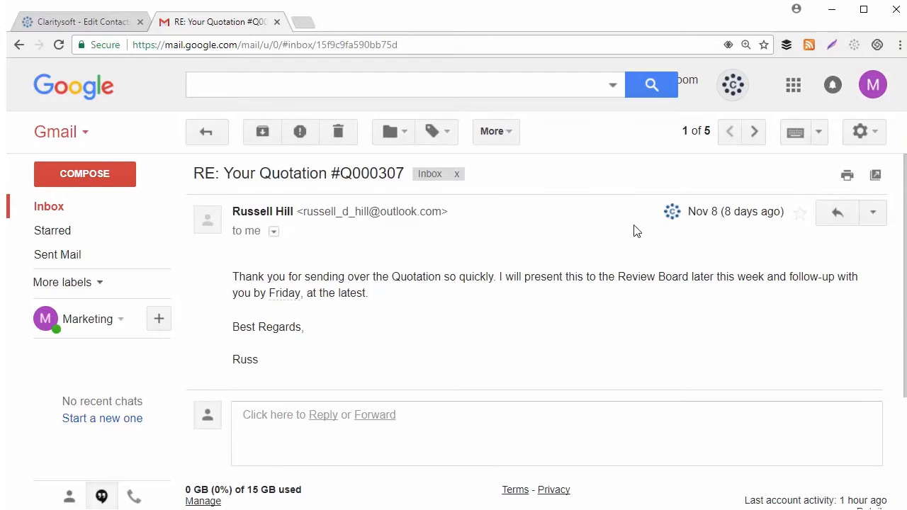
pyautogui.moveTo(672, 211)
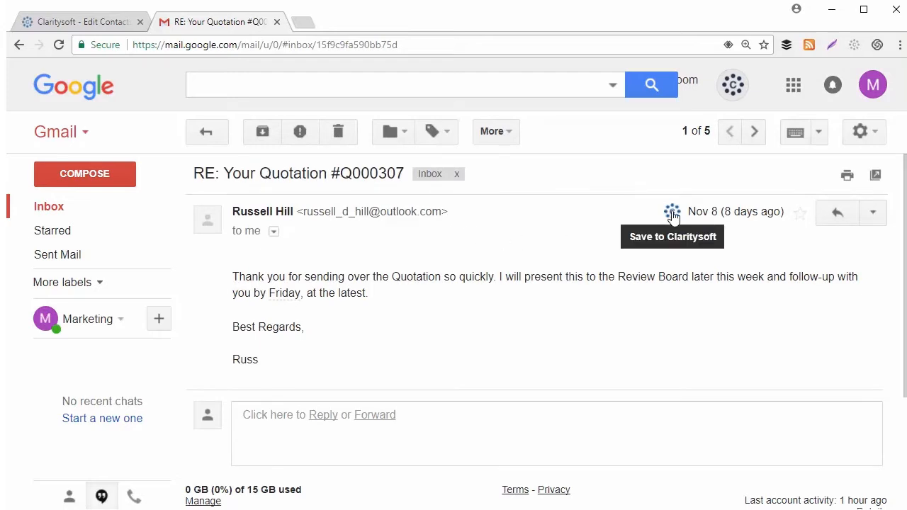
pyautogui.click(672, 213)
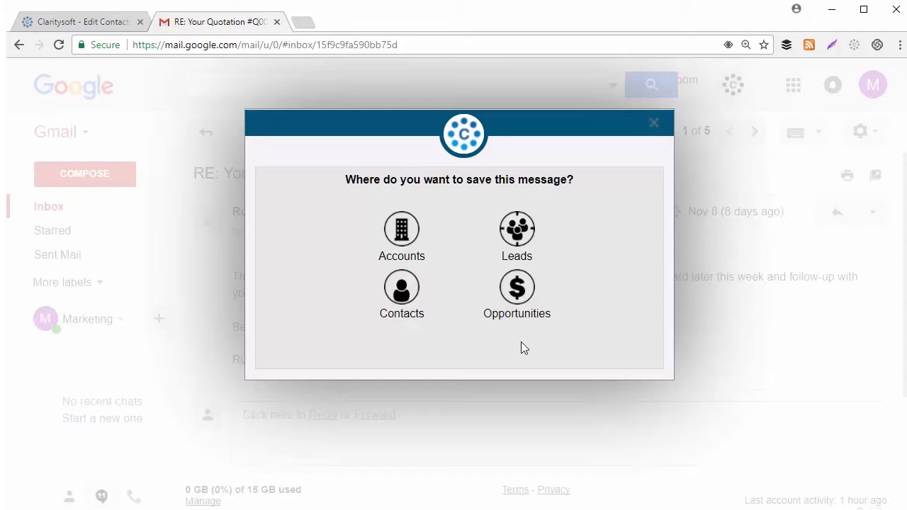
pyautogui.moveTo(403, 291)
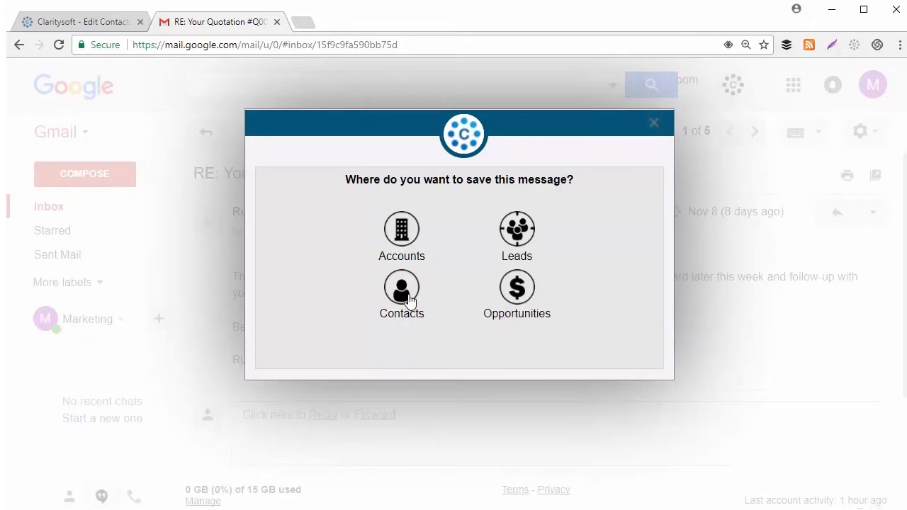
pyautogui.click(403, 293)
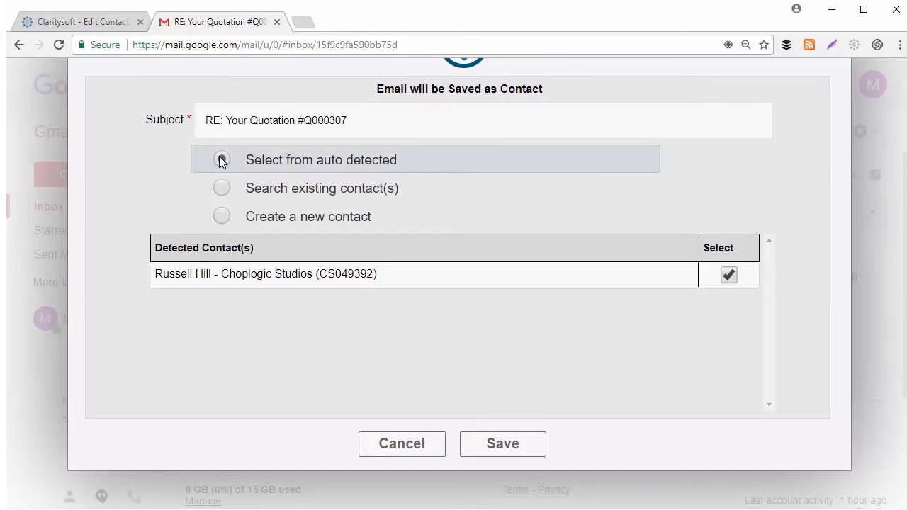
pyautogui.click(221, 159)
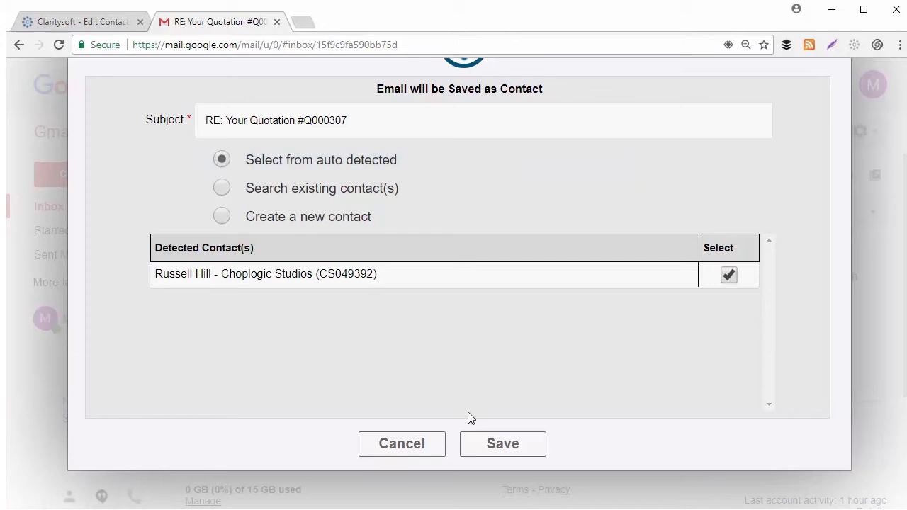
pyautogui.click(502, 444)
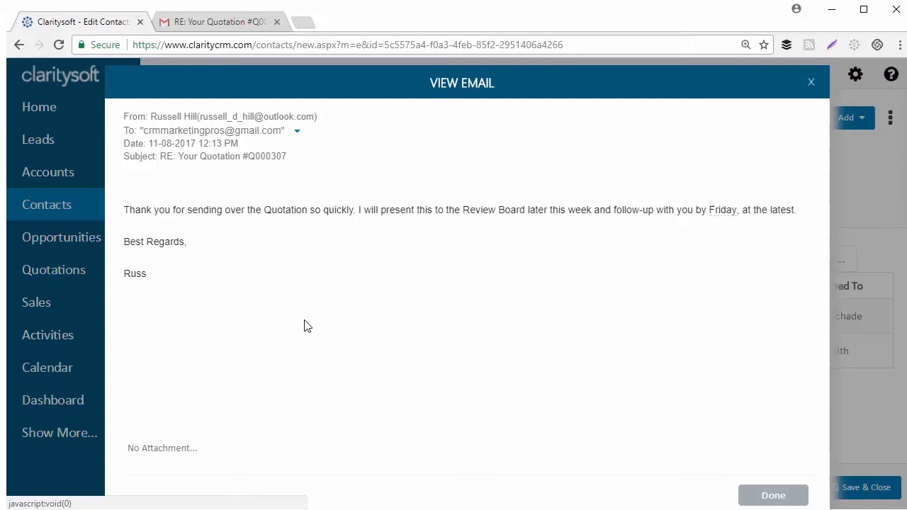
# Finish viewing the saved quotation reply in the ClaritySoft contact record.
pyautogui.click(213, 23)
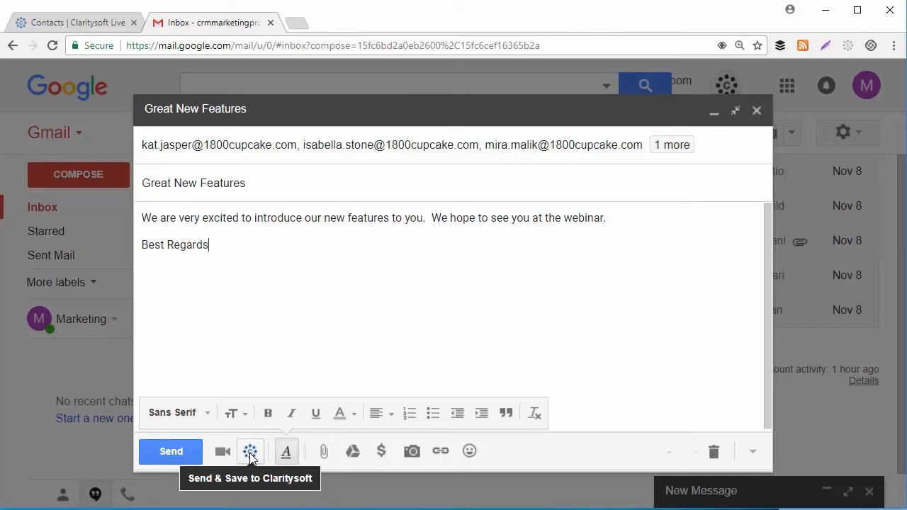
# Send the 'Great New Features' webinar message and begin saving it to ClaritySoft.
pyautogui.click(249, 451)
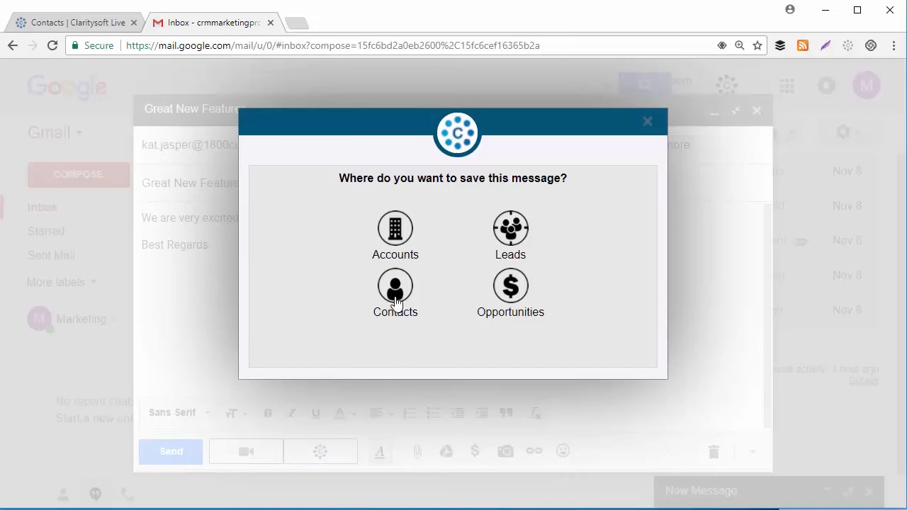
# Save the 'Great New Features' message to all four auto-detected ClaritySoft contacts.
pyautogui.click(395, 293)
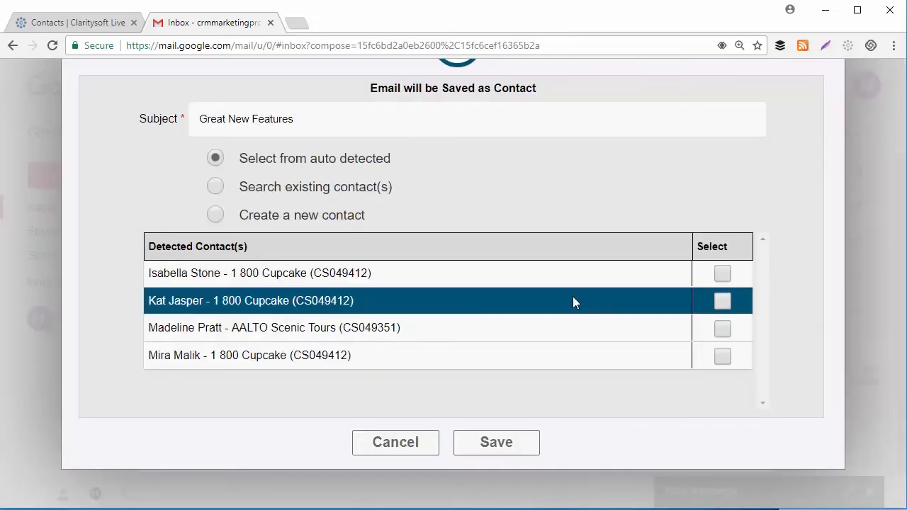
pyautogui.click(723, 301)
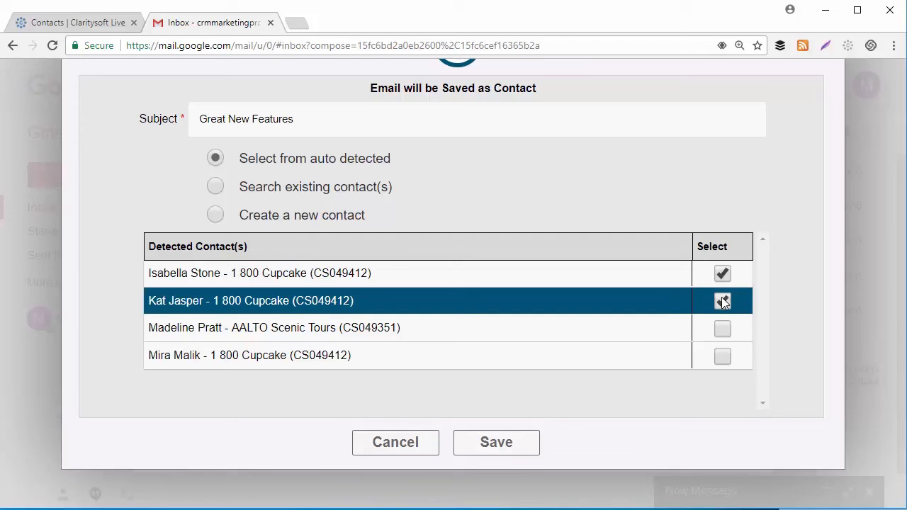
pyautogui.click(723, 301)
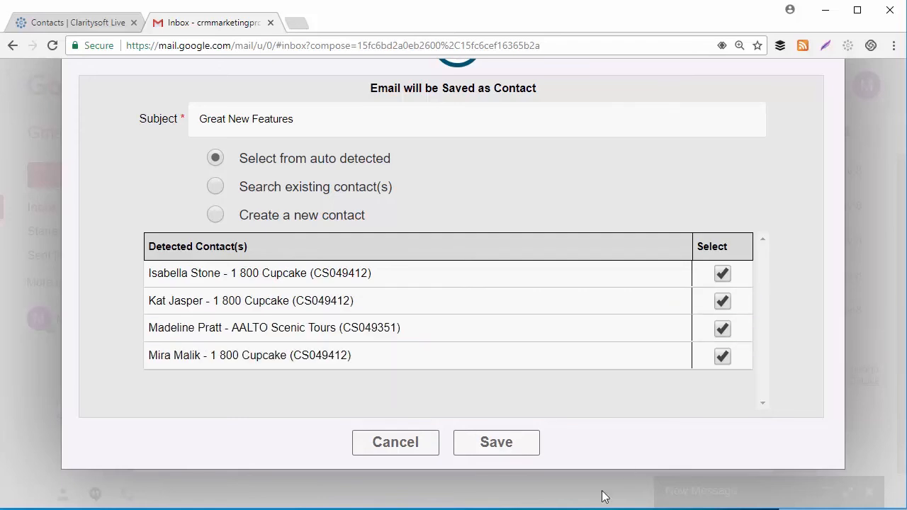
pyautogui.click(496, 443)
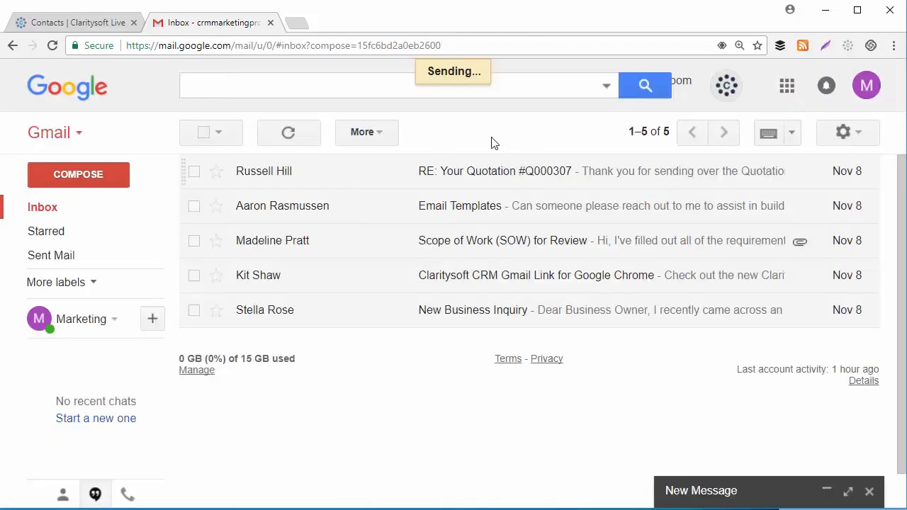